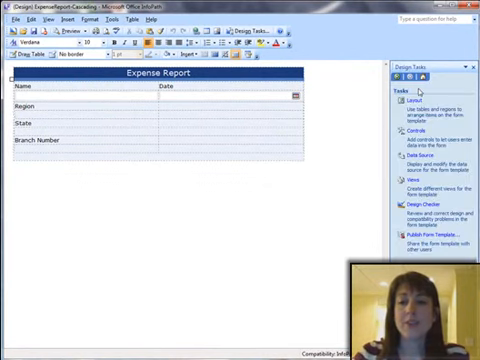
# - Insert Drop-Down List Boxes under the Region, State and Branch Number labels from the Controls pane
pyautogui.click(410, 100)
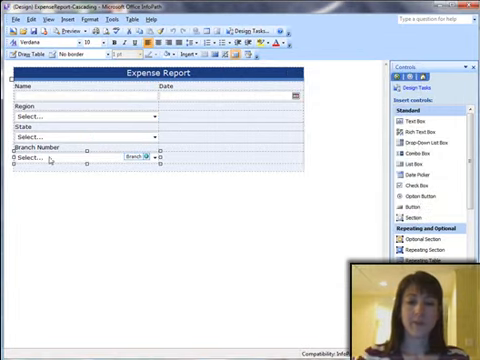
pyautogui.click(400, 76)
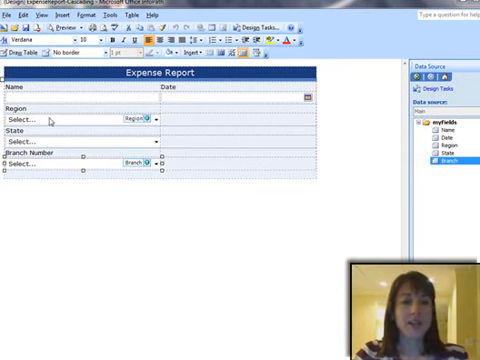
pyautogui.click(136, 14)
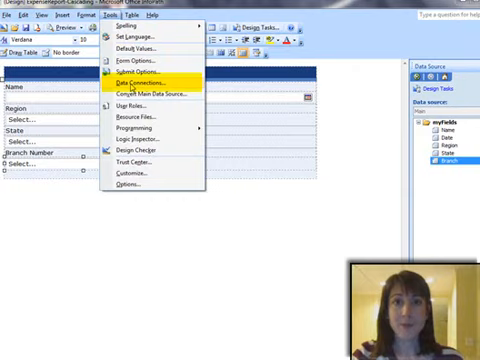
# - Add a receive-data connection to the SharePoint Locations list retrieving Region, State and Branch
pyautogui.click(132, 80)
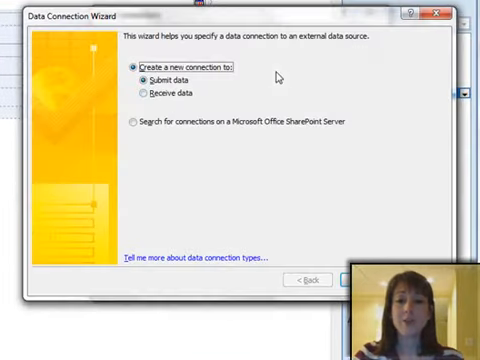
pyautogui.click(140, 92)
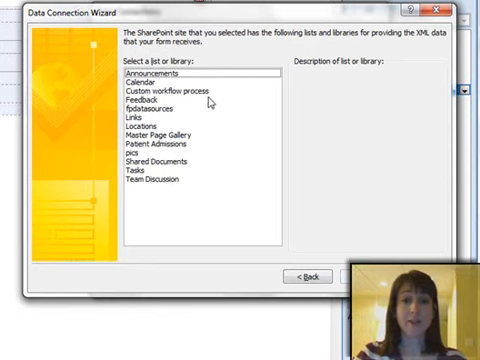
pyautogui.moveTo(210, 104)
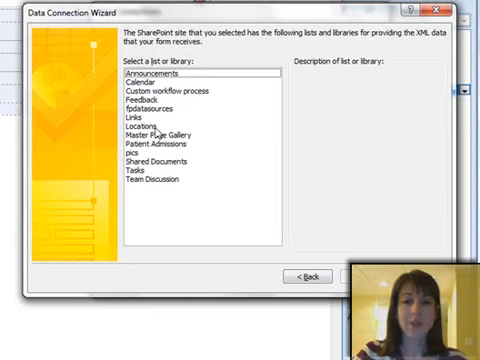
pyautogui.click(138, 126)
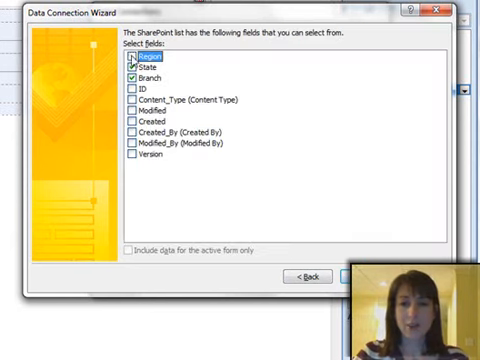
pyautogui.click(130, 58)
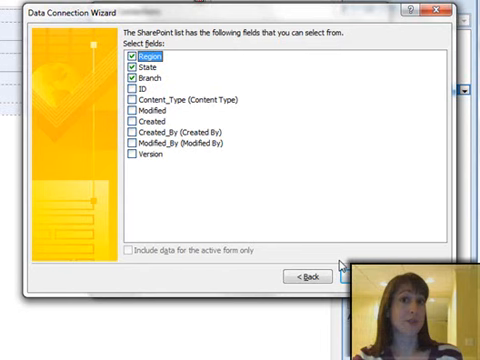
pyautogui.moveTo(158, 88)
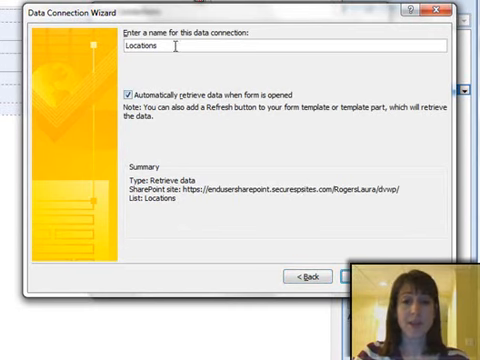
pyautogui.moveTo(152, 122)
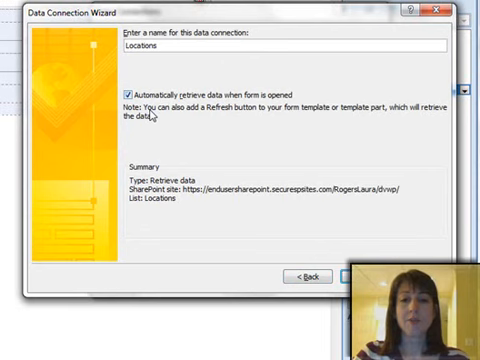
pyautogui.moveTo(244, 104)
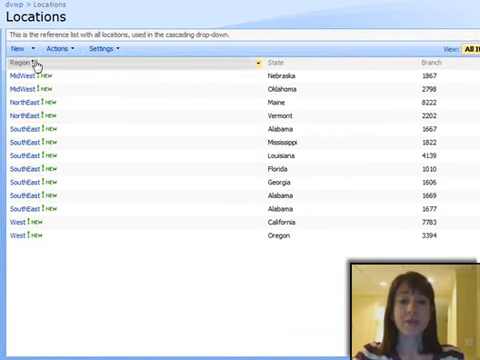
pyautogui.moveTo(112, 62)
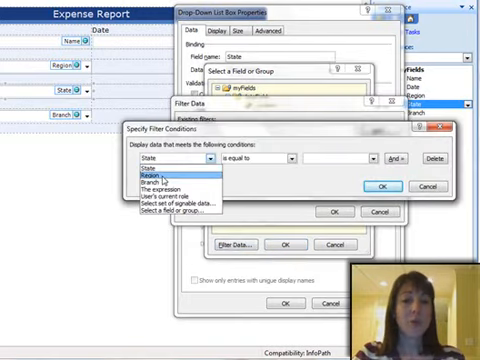
# - Filter the State drop-down so Region is equal to the form's chosen Region field
pyautogui.click(160, 178)
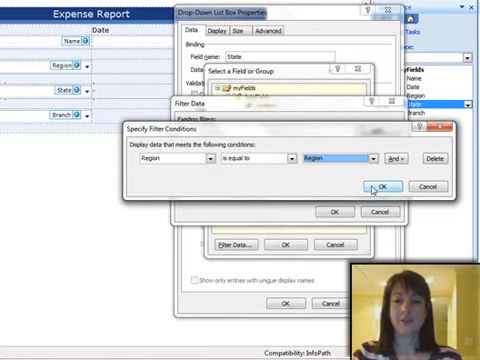
pyautogui.click(382, 186)
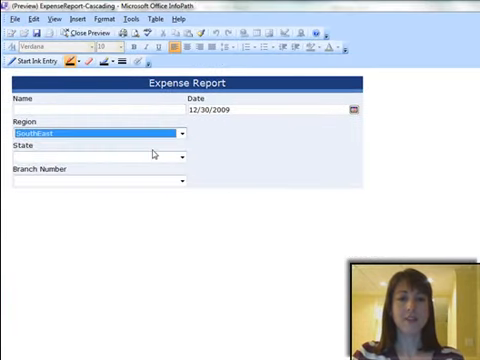
# - Check that the State list offers only Alabama, Mississippi, Louisiana, Florida and Georgia for SouthEast
pyautogui.click(184, 156)
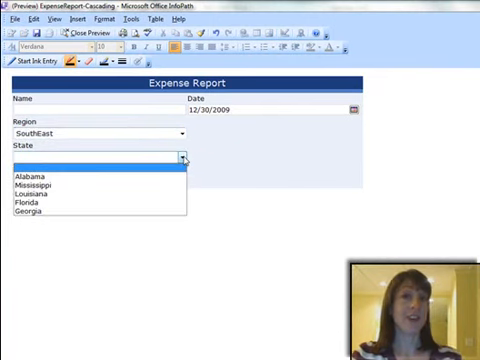